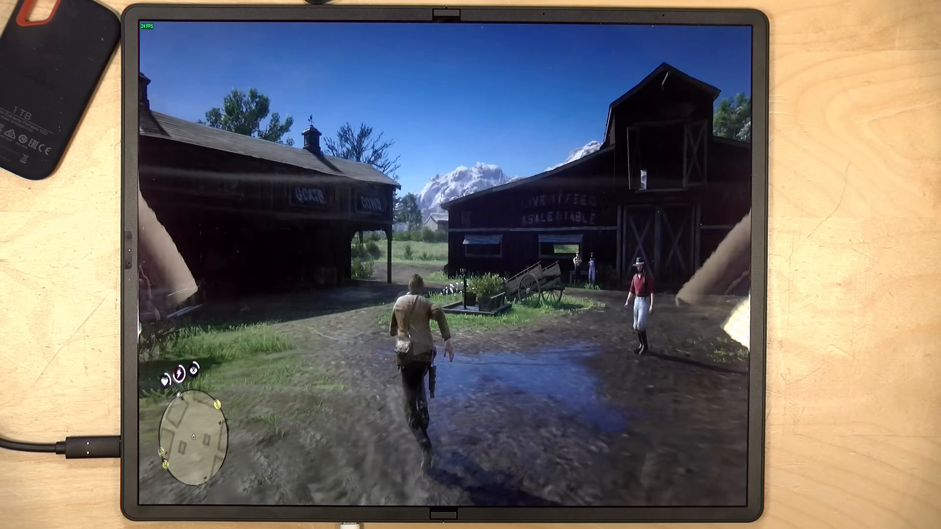
Step: Run the character forward across the muddy yard between the two barns
{"action": "key", "text": "w"}
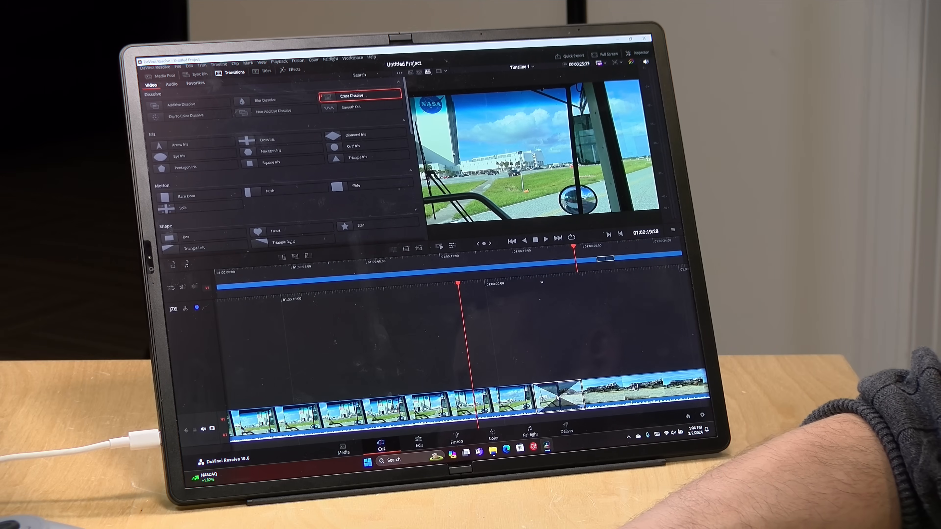
Step: Apply a Cross Dissolve transition from the Transitions library between two timeline clips
{"action": "left_click", "coordinate": [545, 238]}
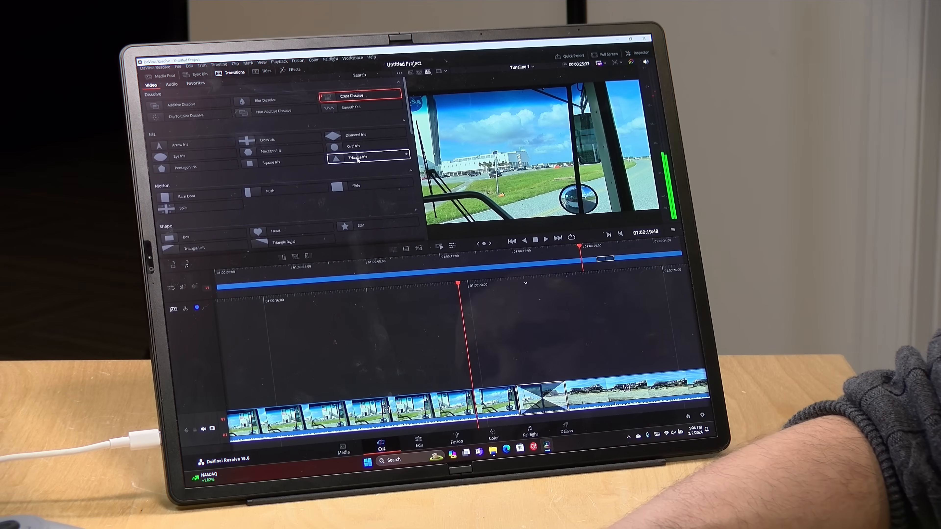
{"action": "left_click", "coordinate": [367, 157]}
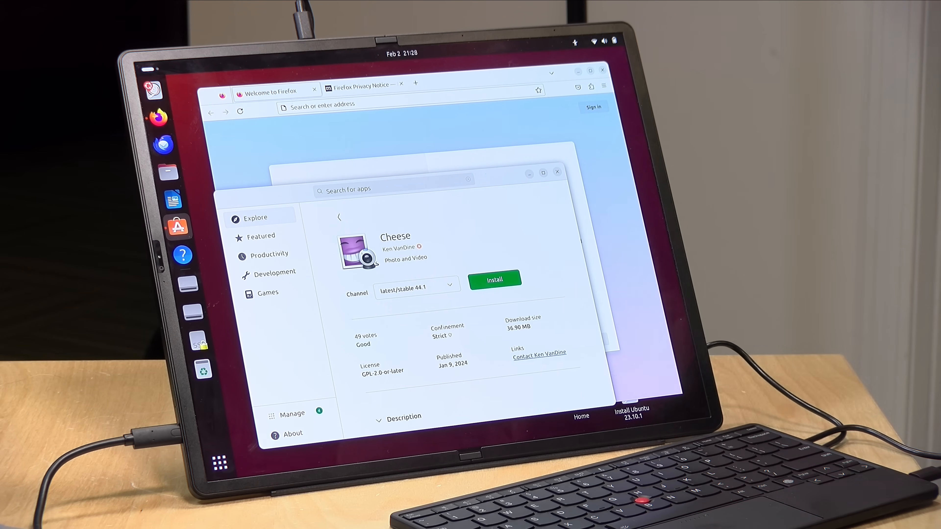
{"action": "mouse_move", "coordinate": [311, 55]}
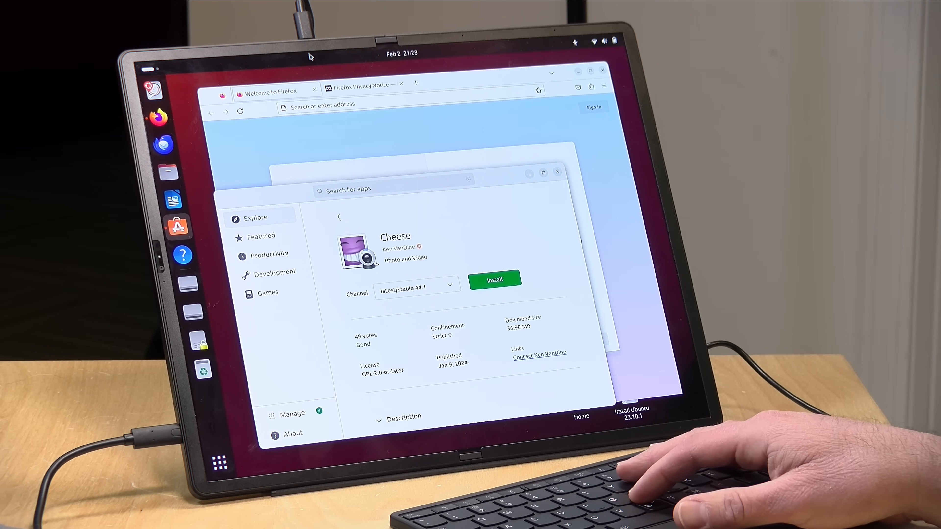